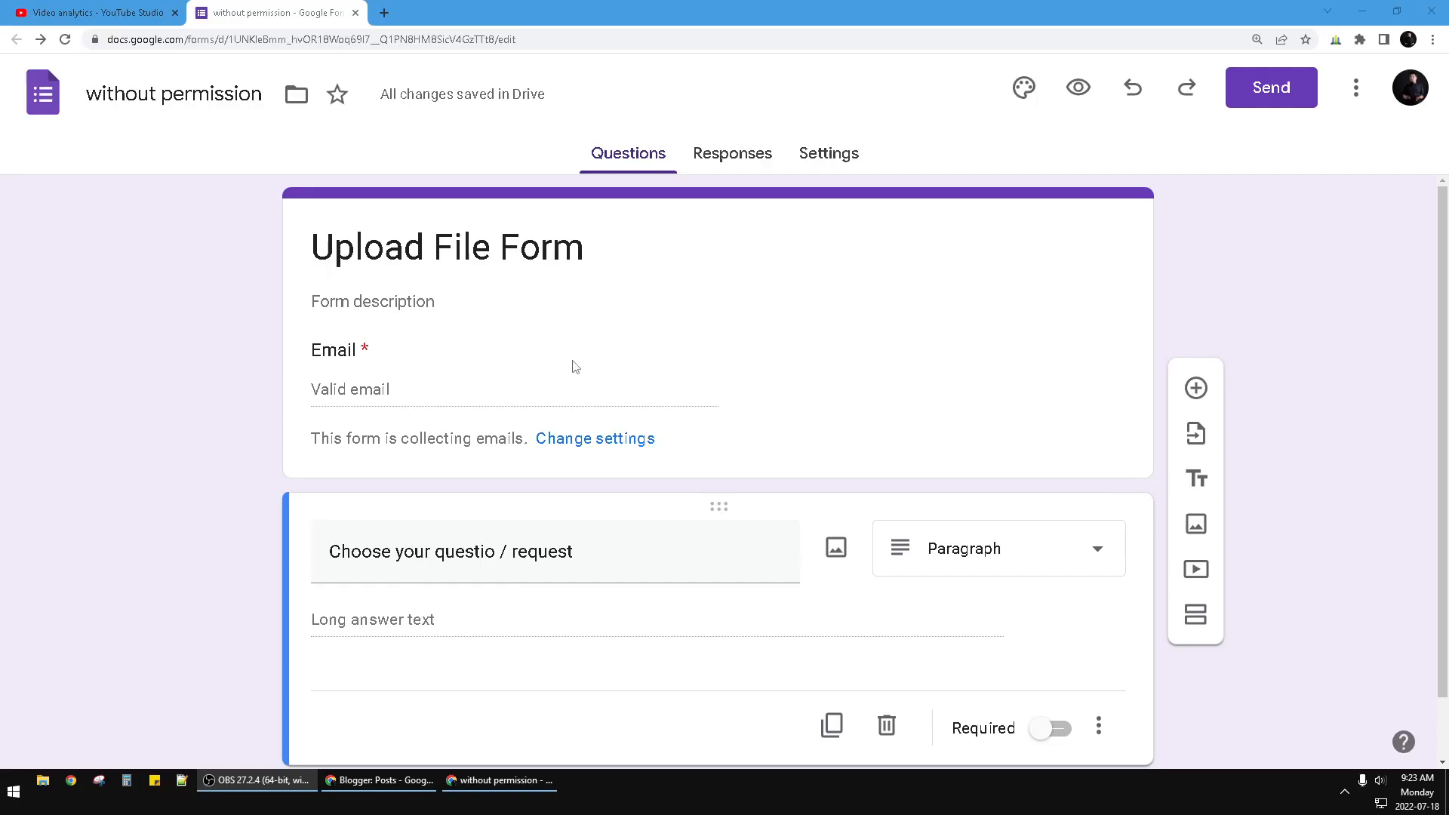
mouse_move(1117, 158)
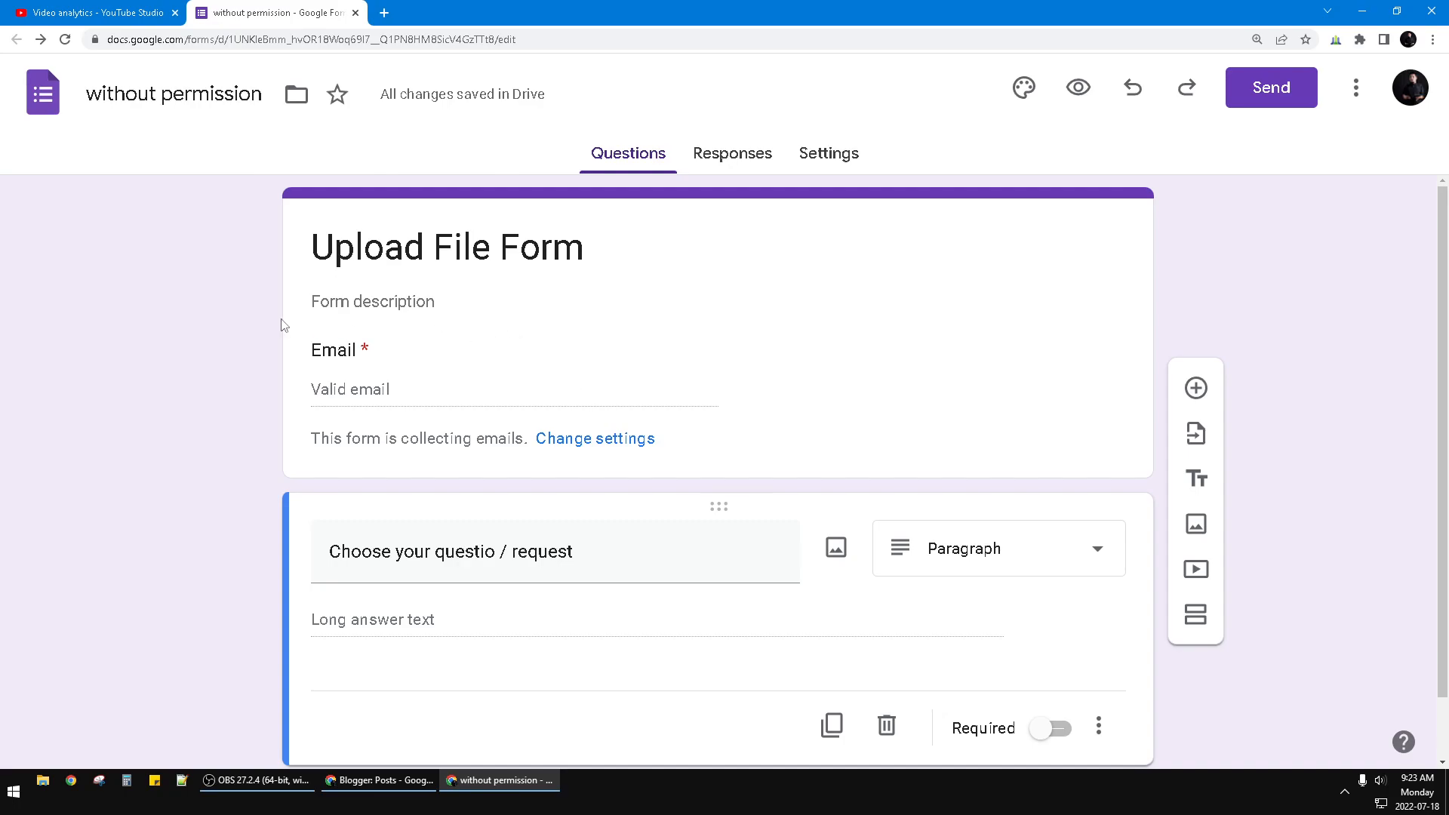
mouse_move(195, 323)
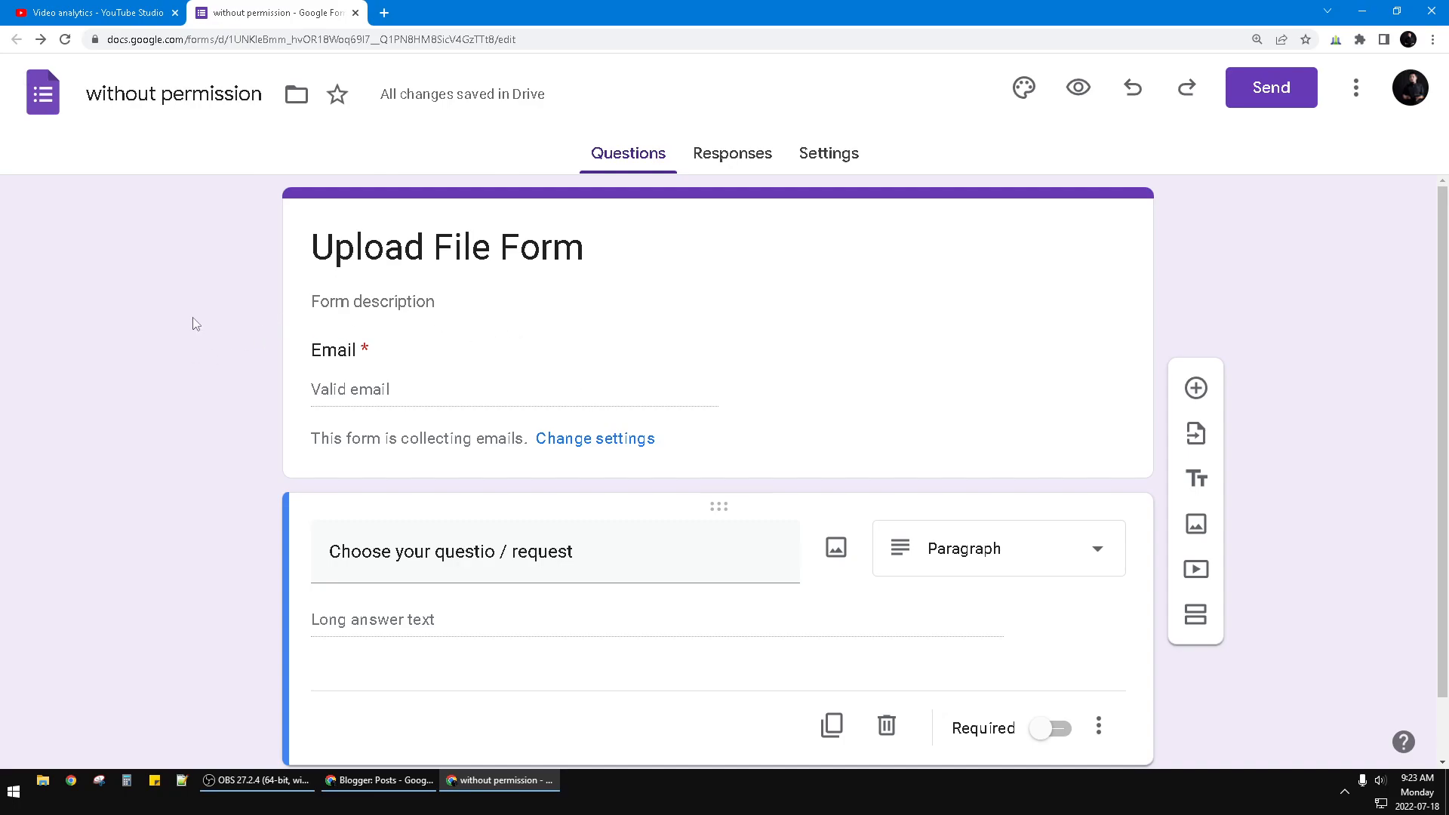
mouse_move(211, 353)
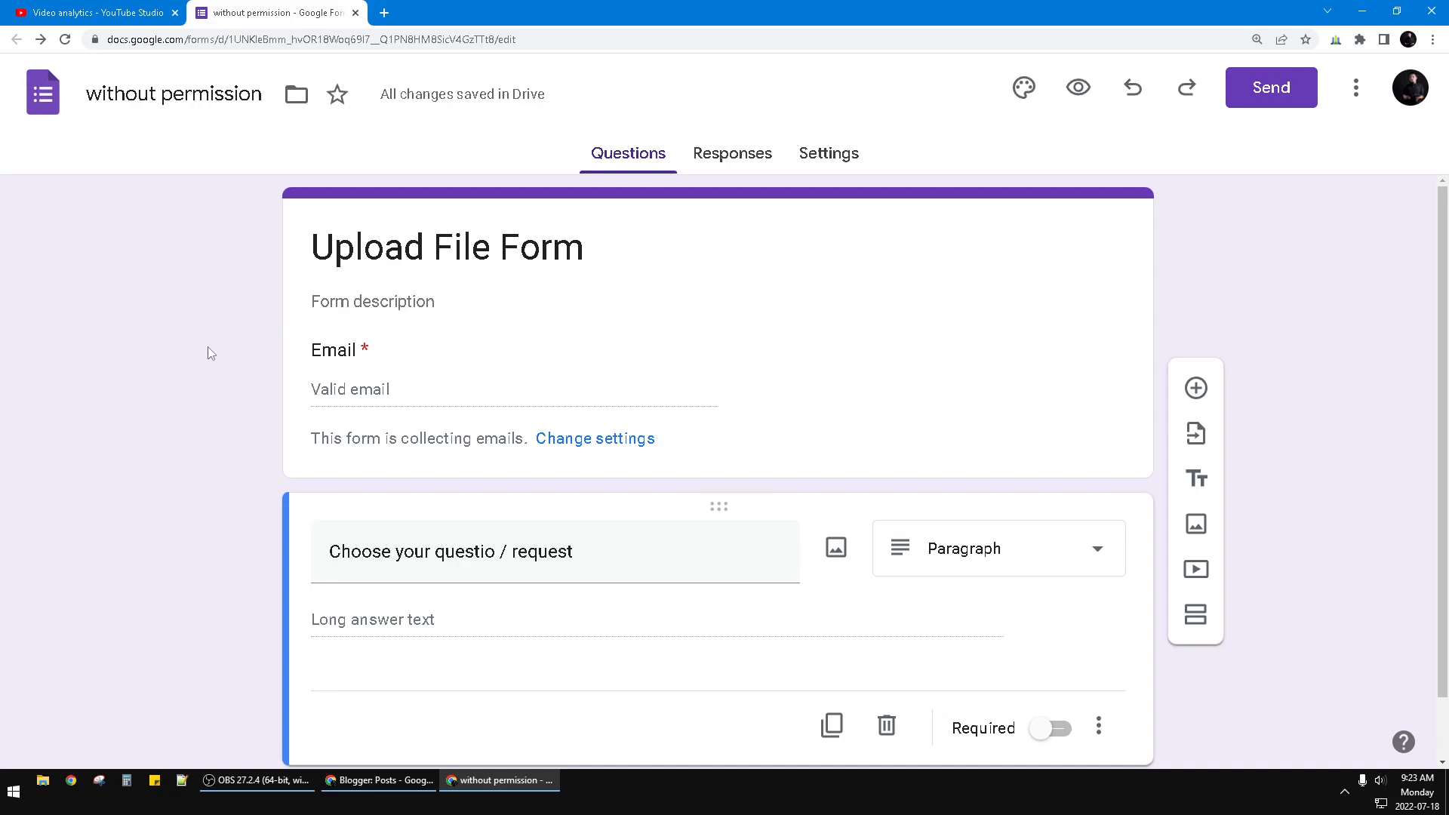
mouse_move(135, 305)
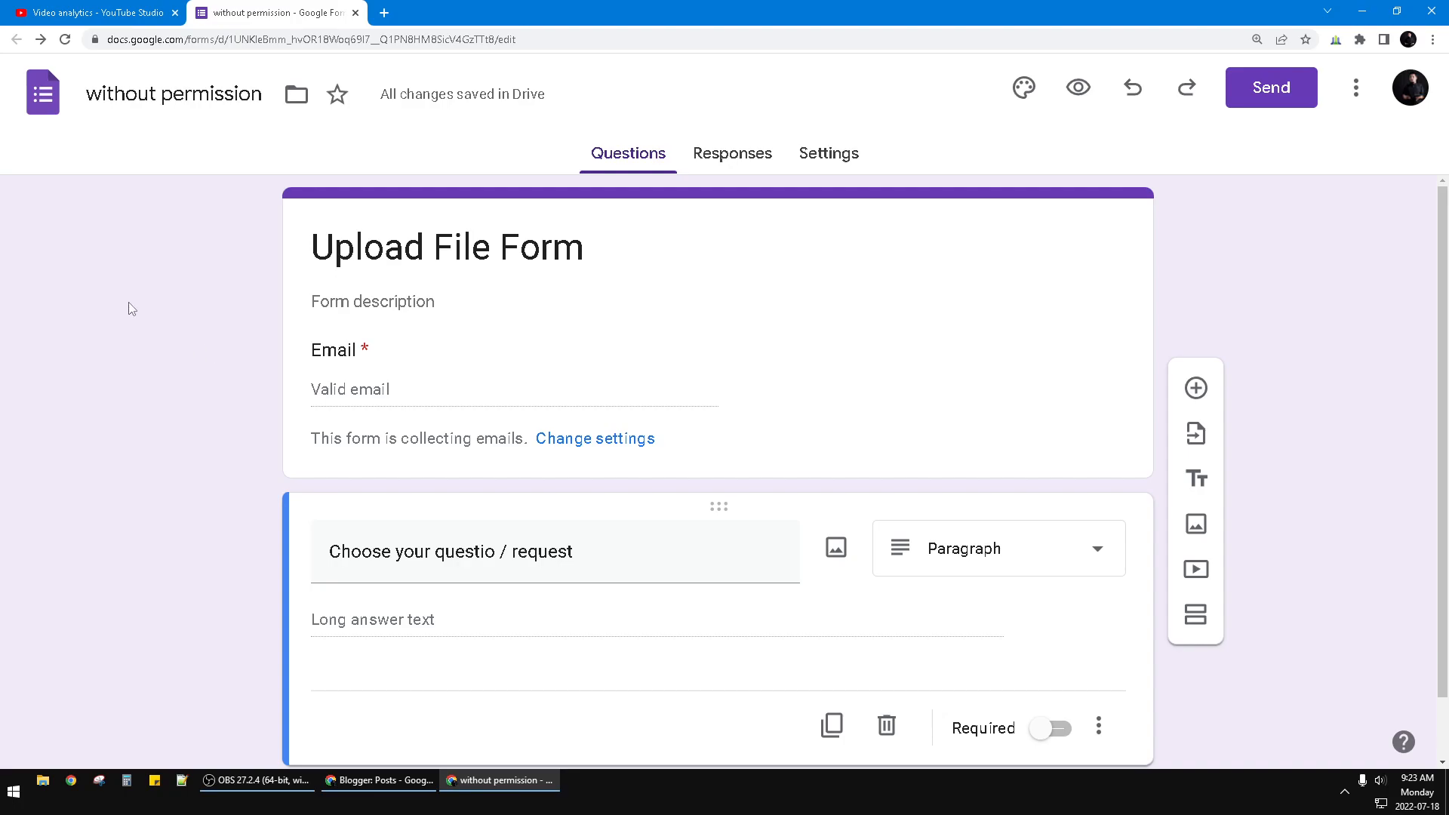
mouse_move(211, 353)
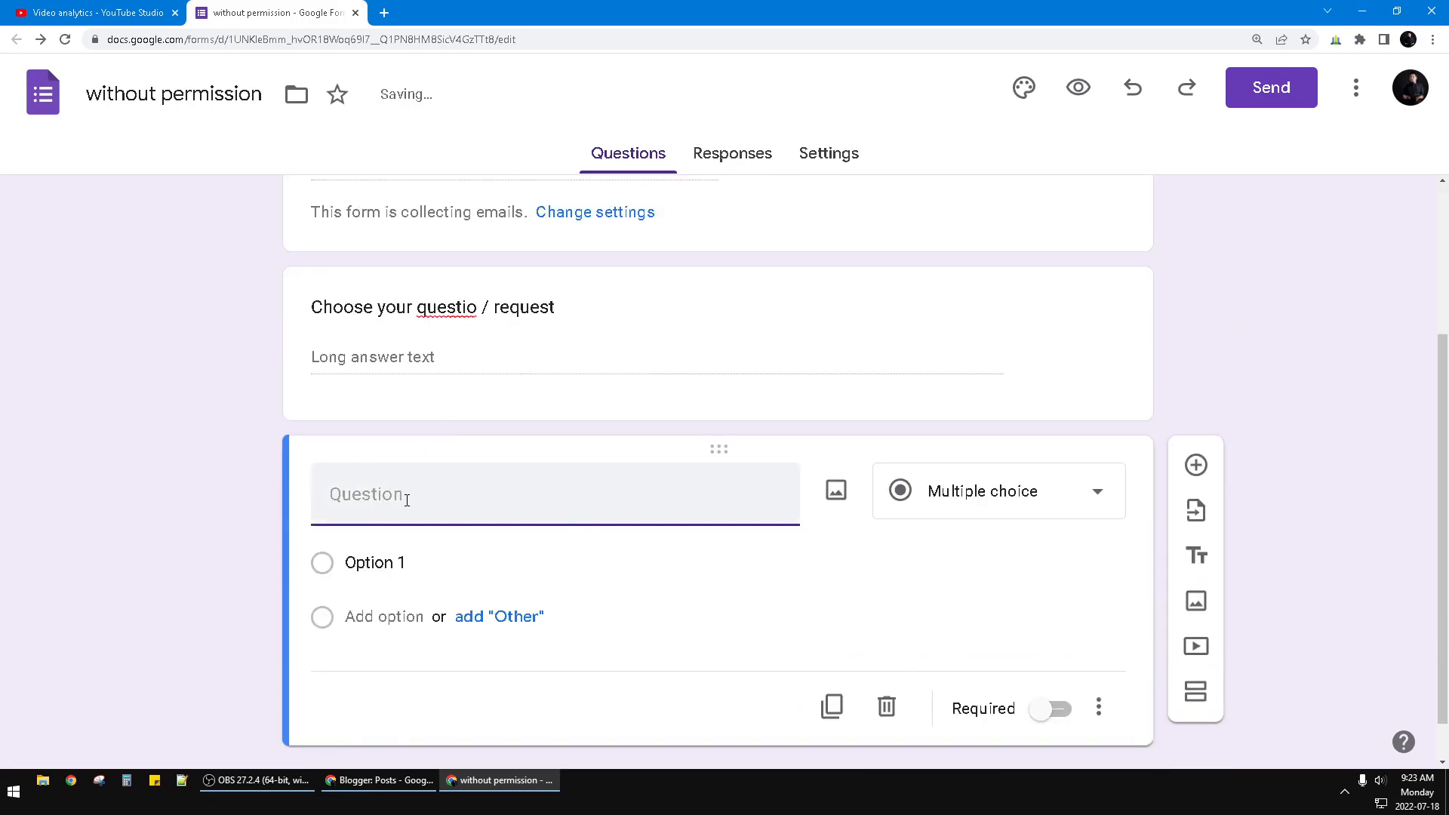
Step: Title the new multiple-choice question 'another question'
type("another question")
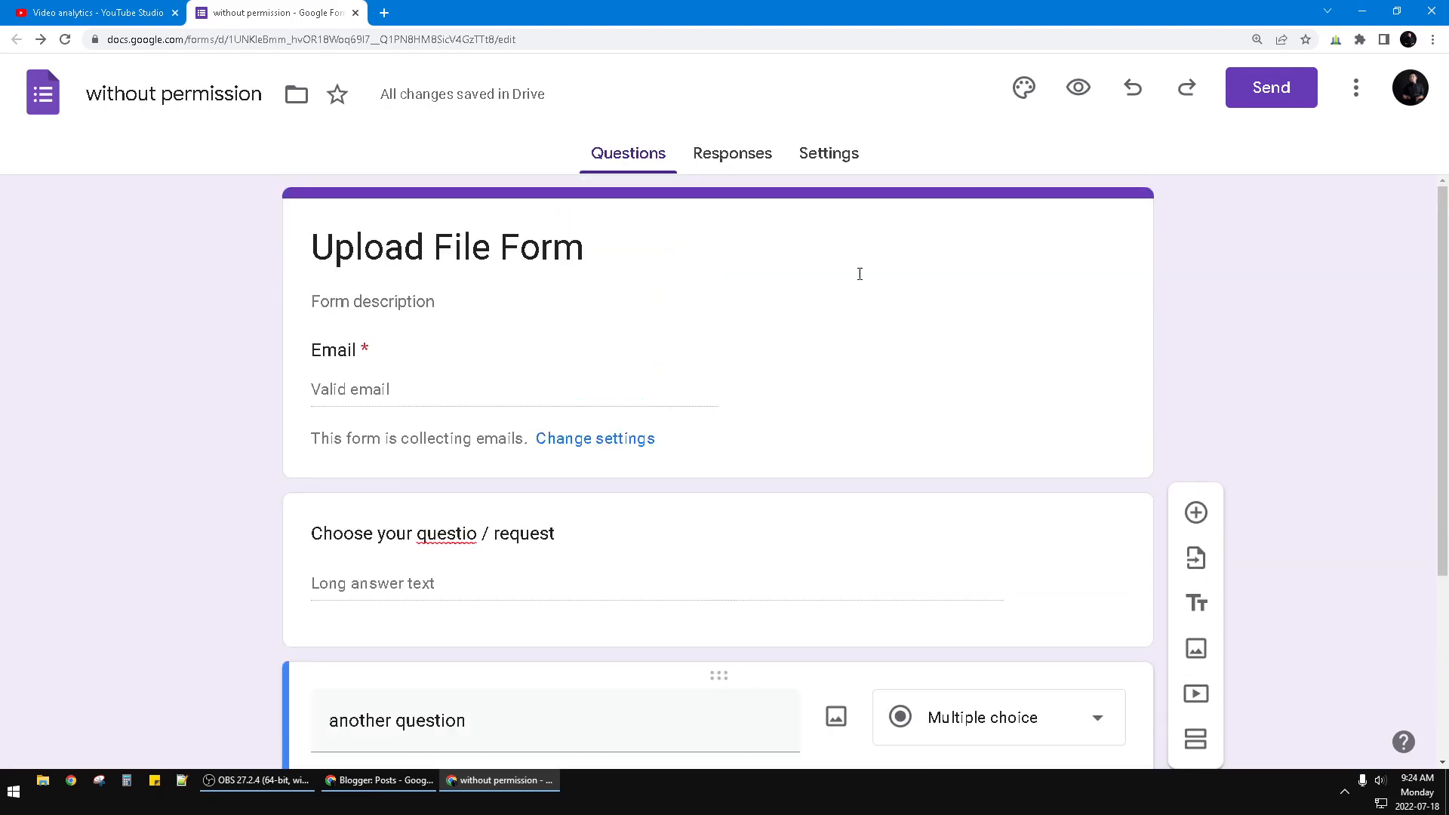
left_click(1356, 88)
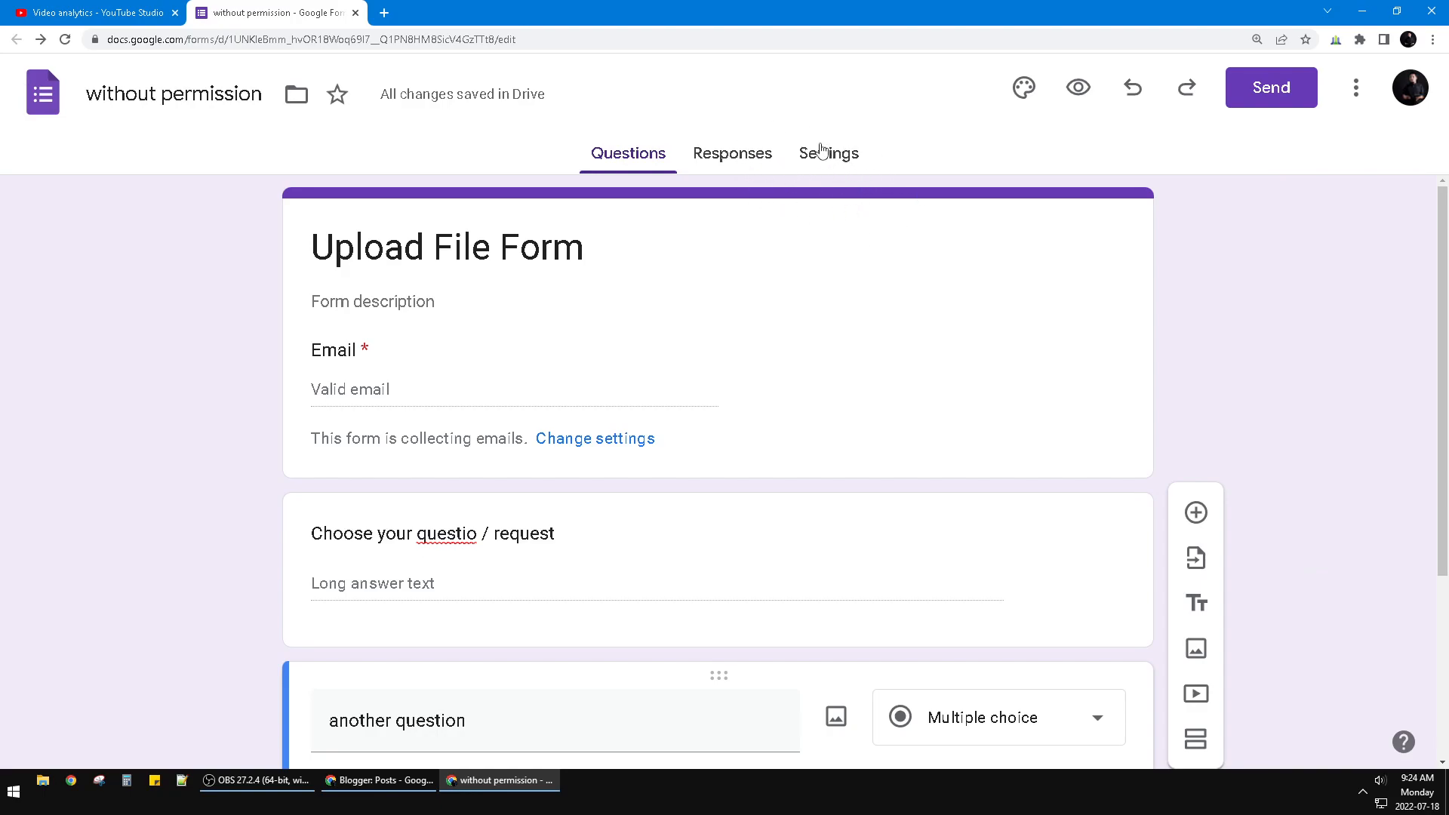
Step: Switch off Collect email addresses under the Responses settings
left_click(828, 153)
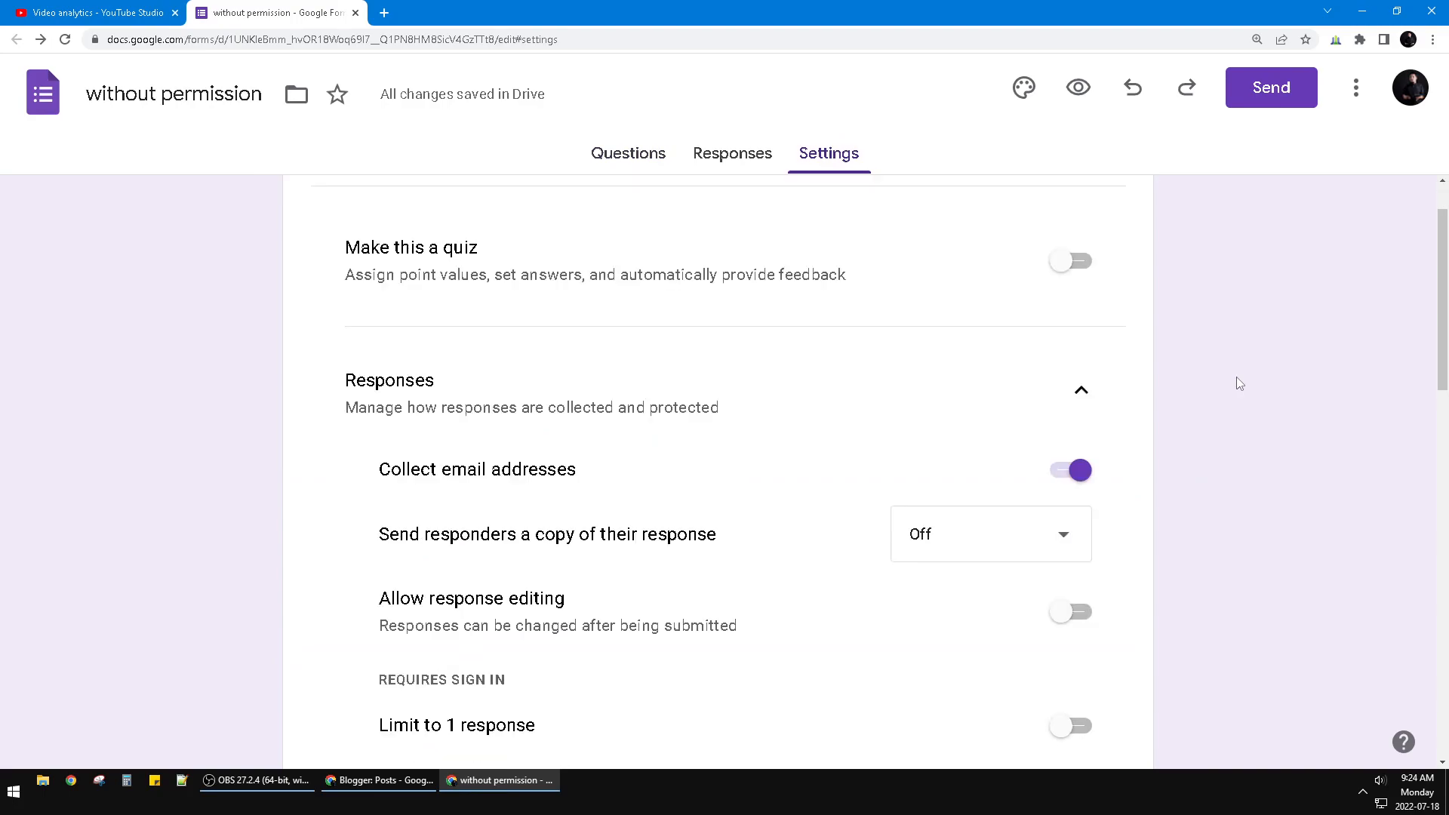
double_click(382, 380)
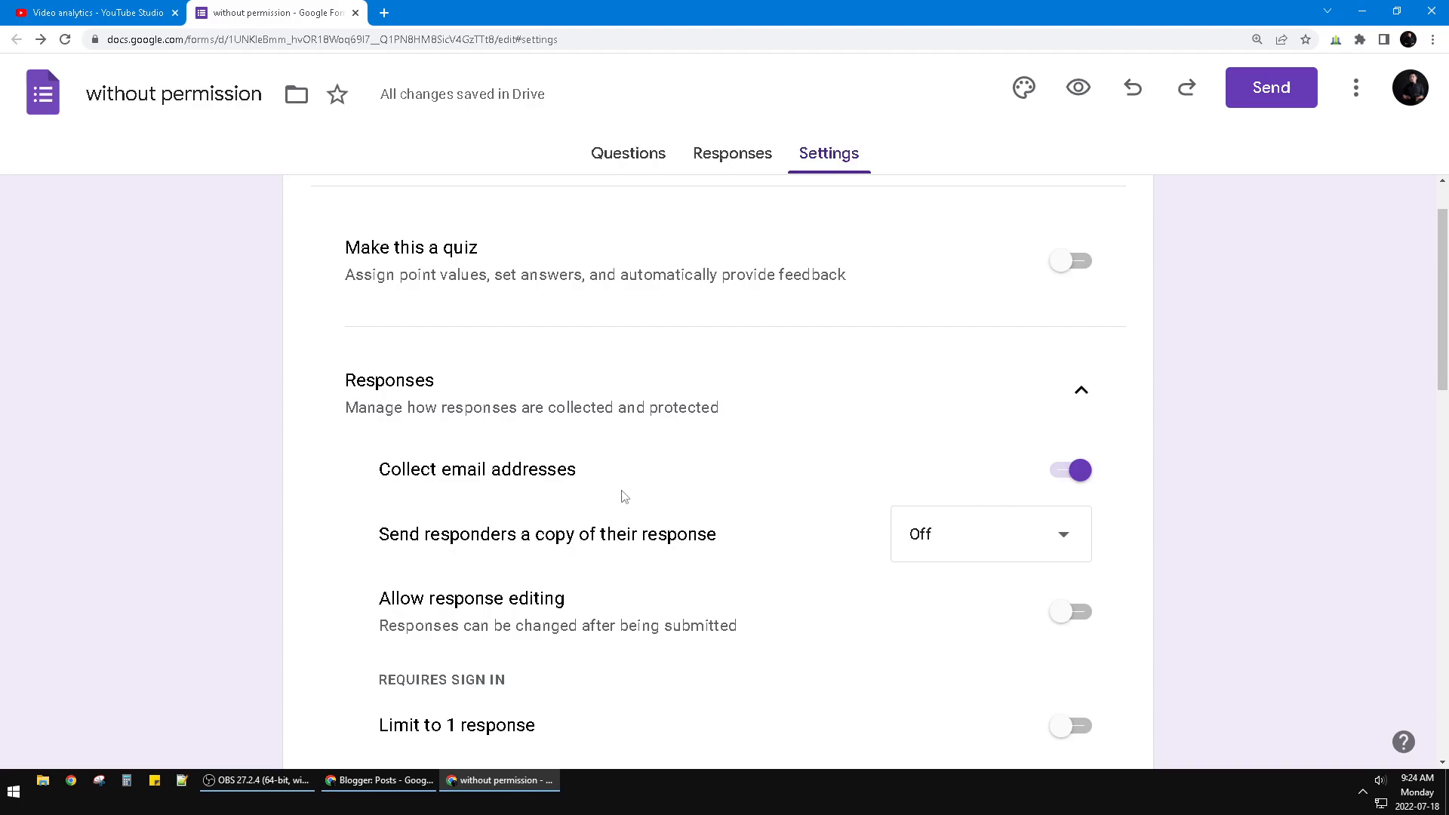
left_click(1069, 470)
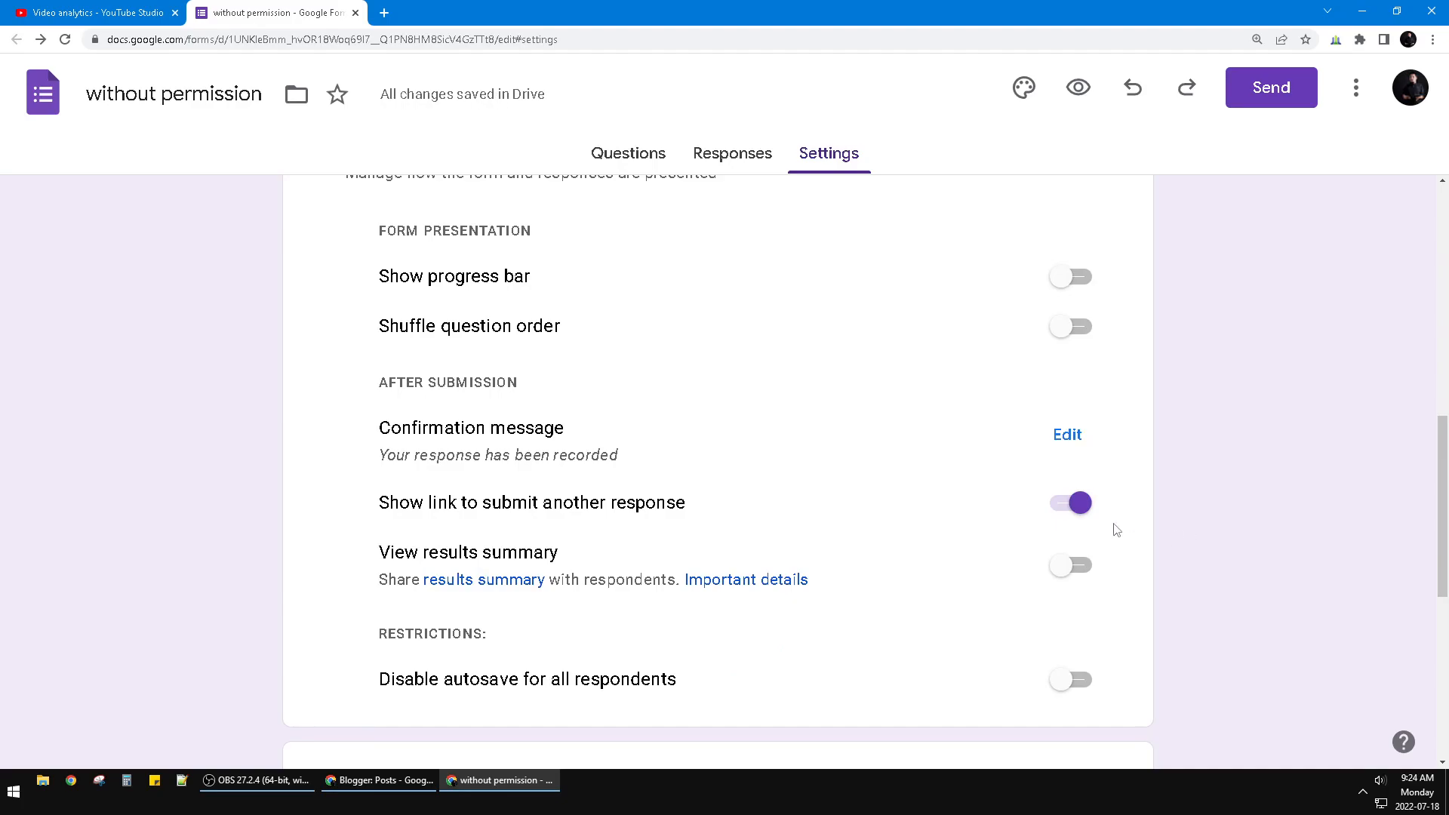
scroll("down", 3)
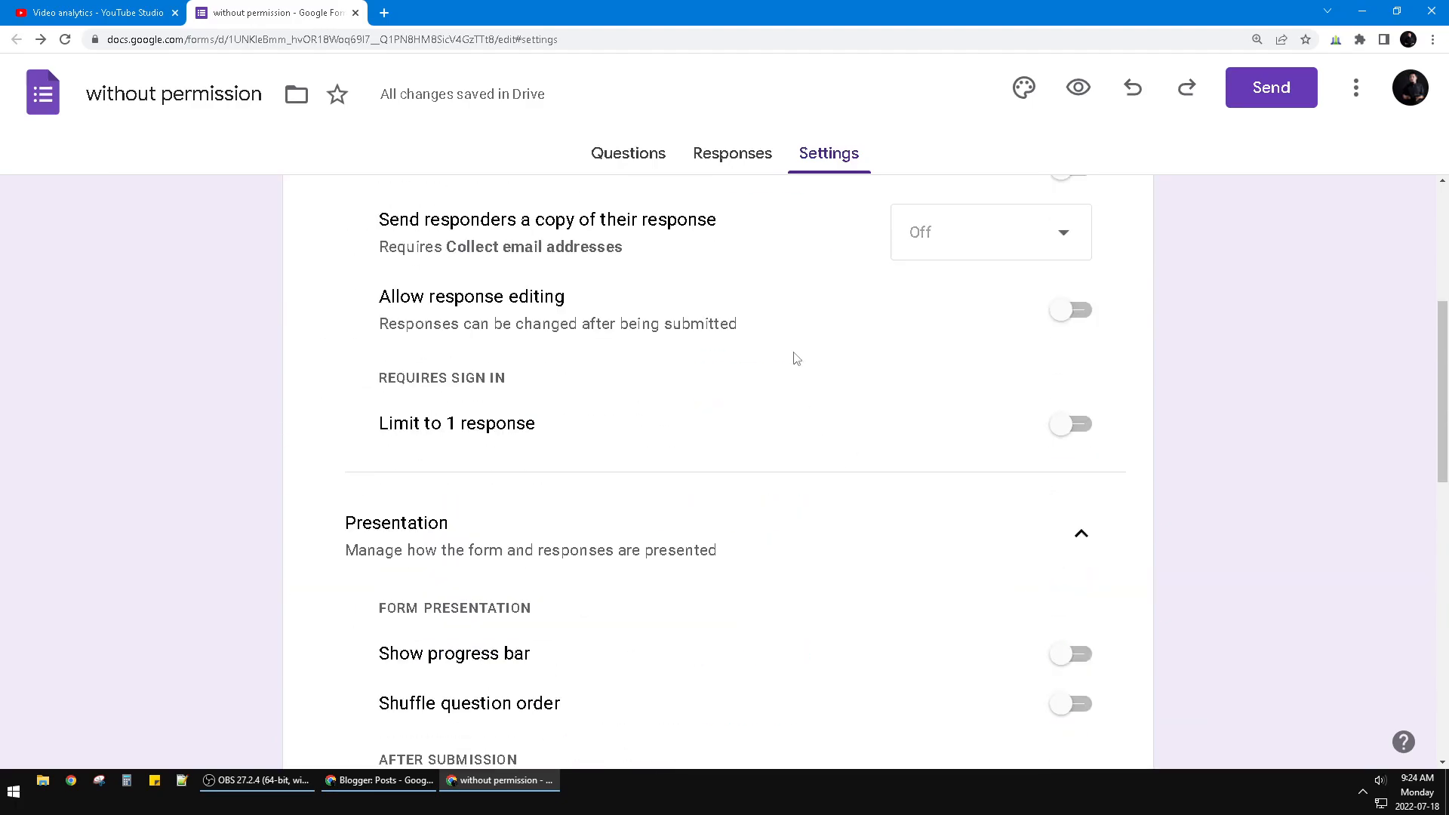
mouse_move(1198, 310)
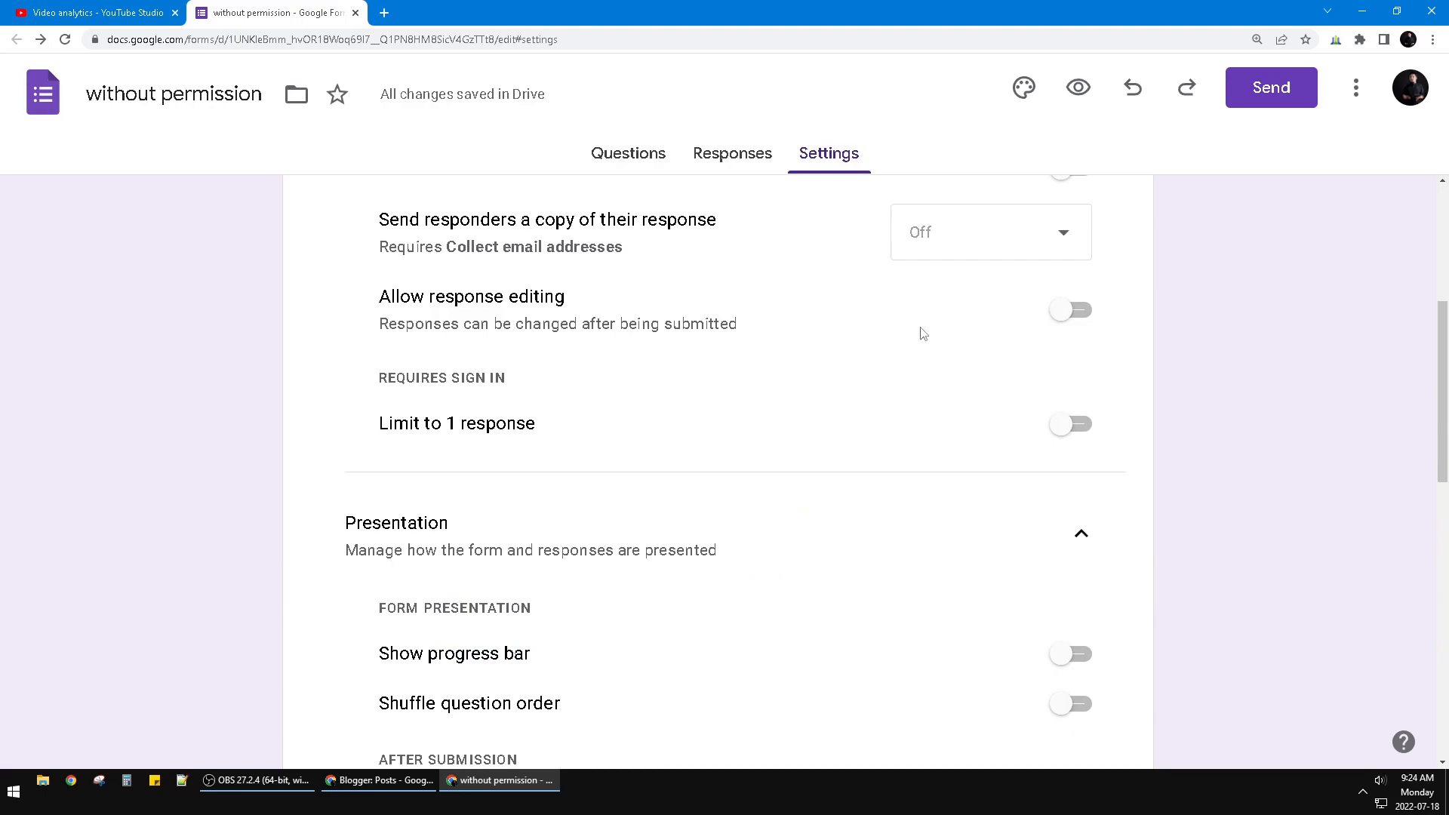
Step: Return to the Questions view and select the paragraph question's title for editing
left_click(627, 154)
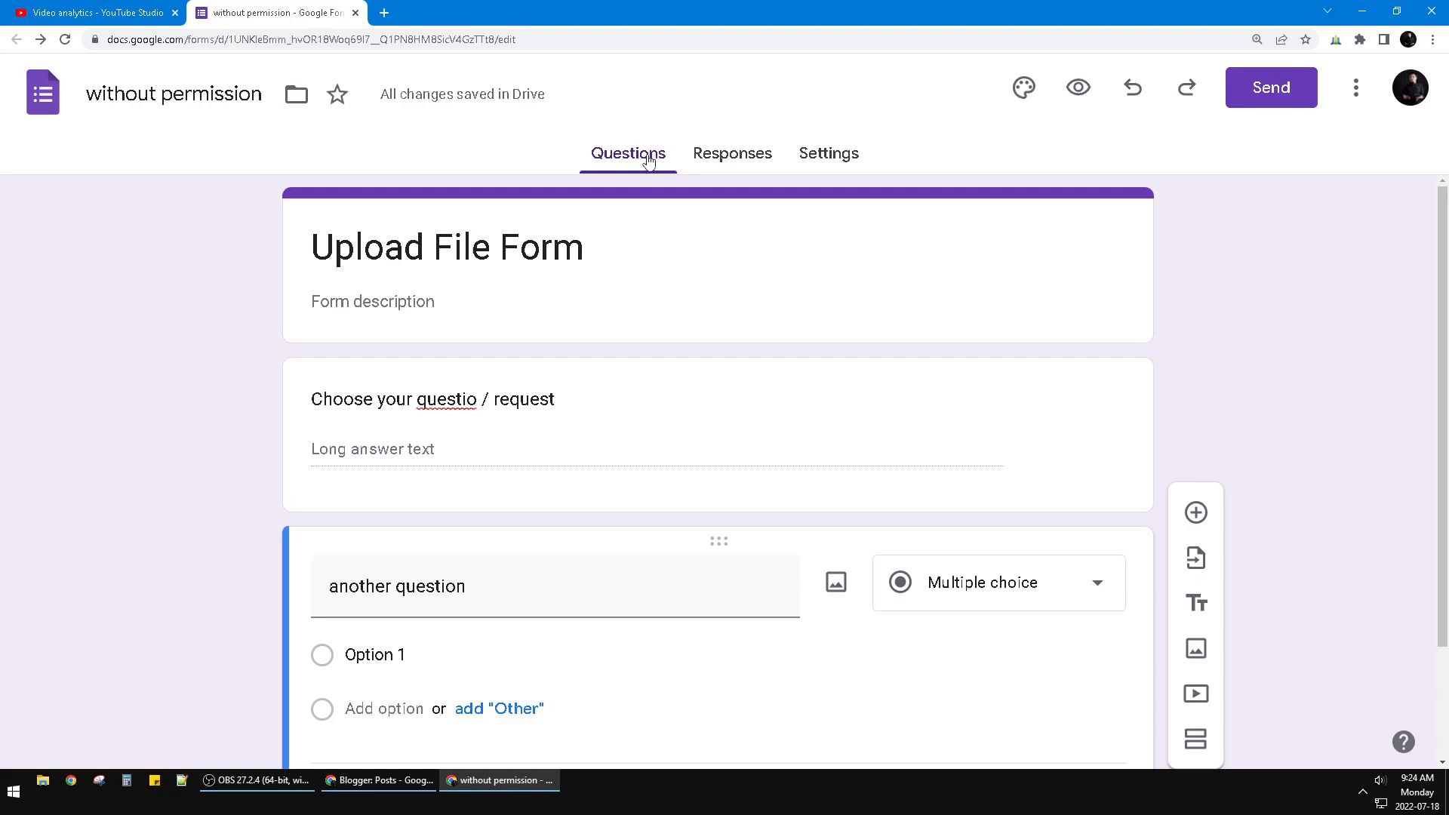
mouse_move(1299, 410)
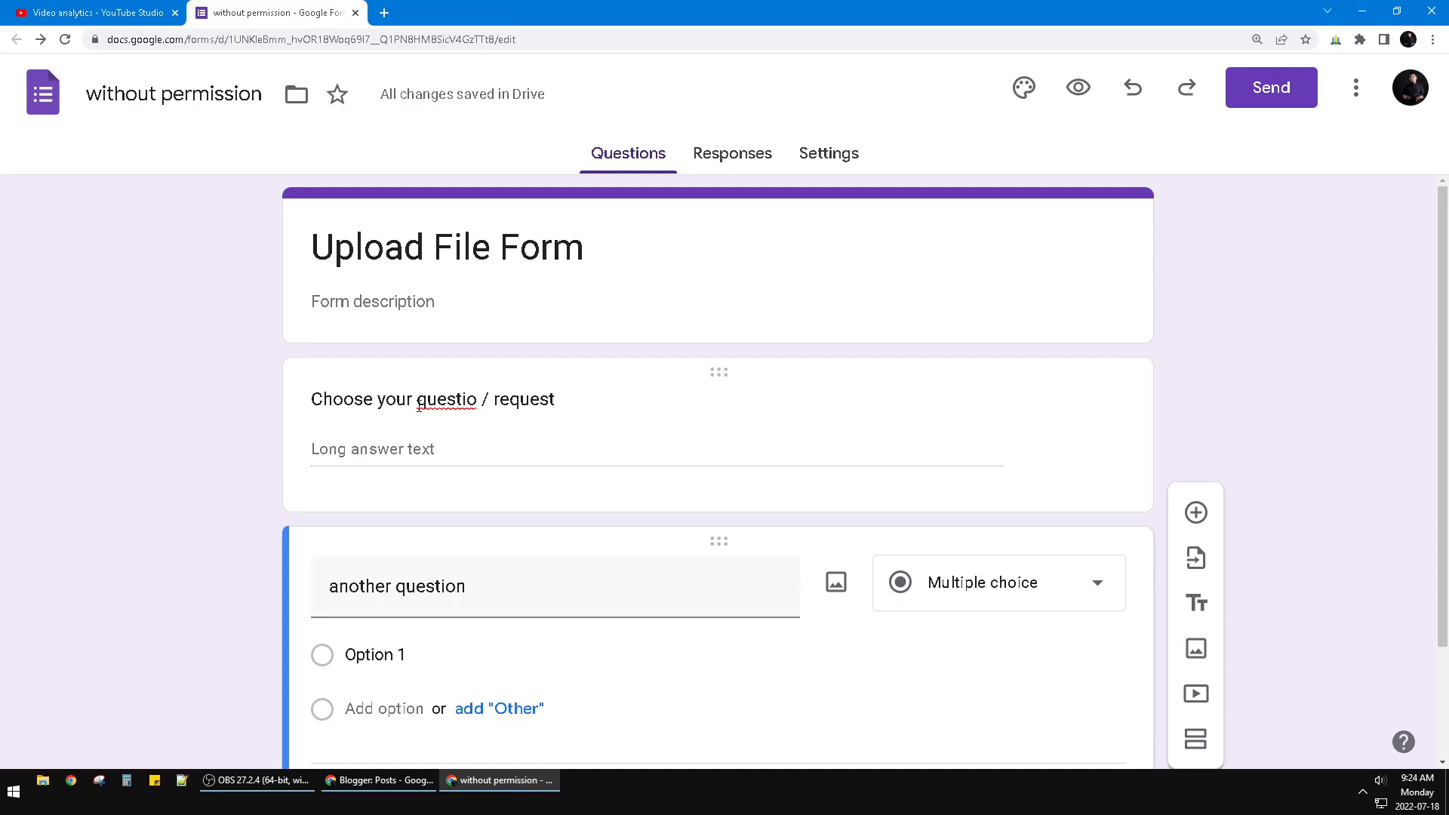
left_click(433, 398)
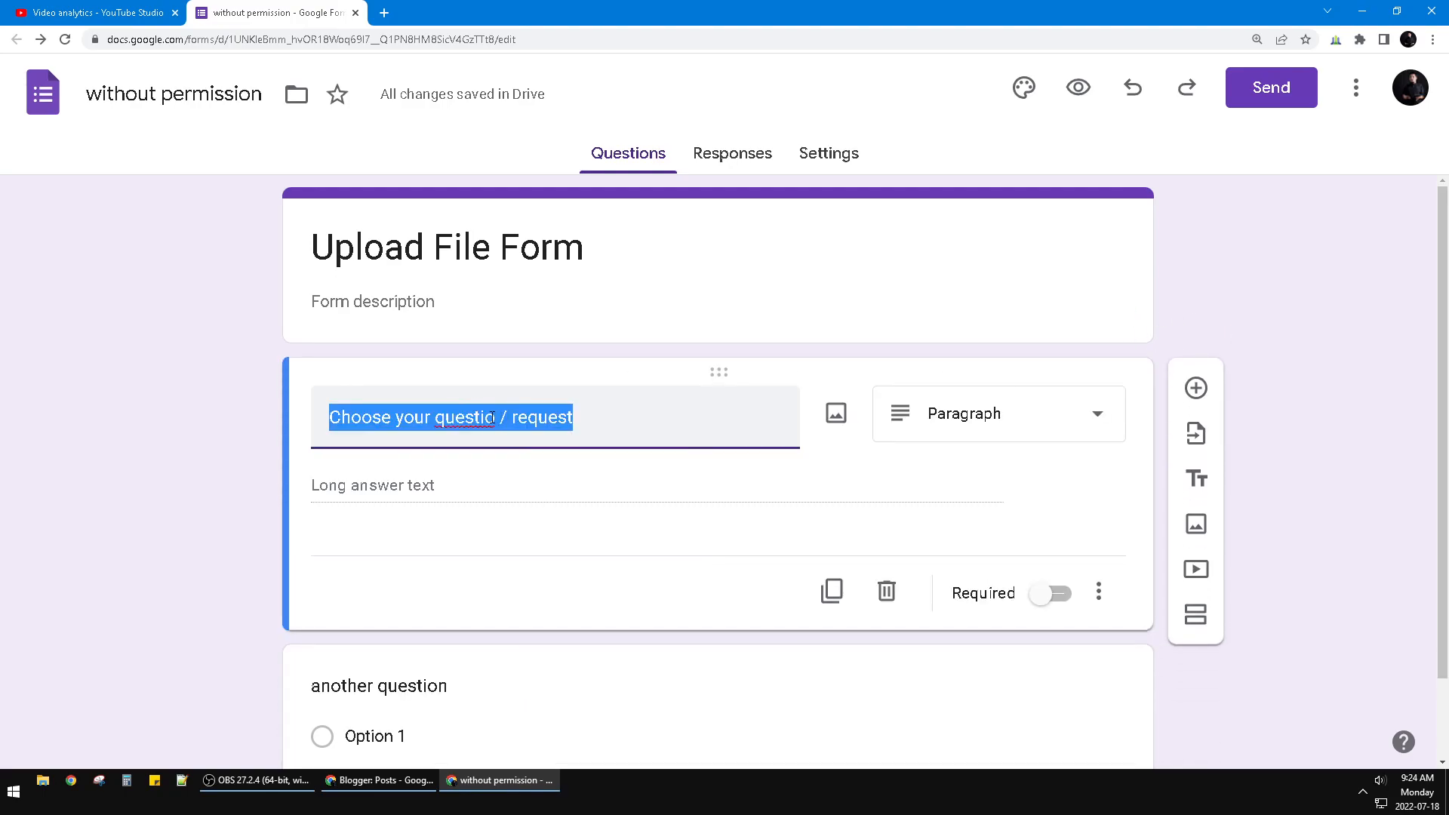